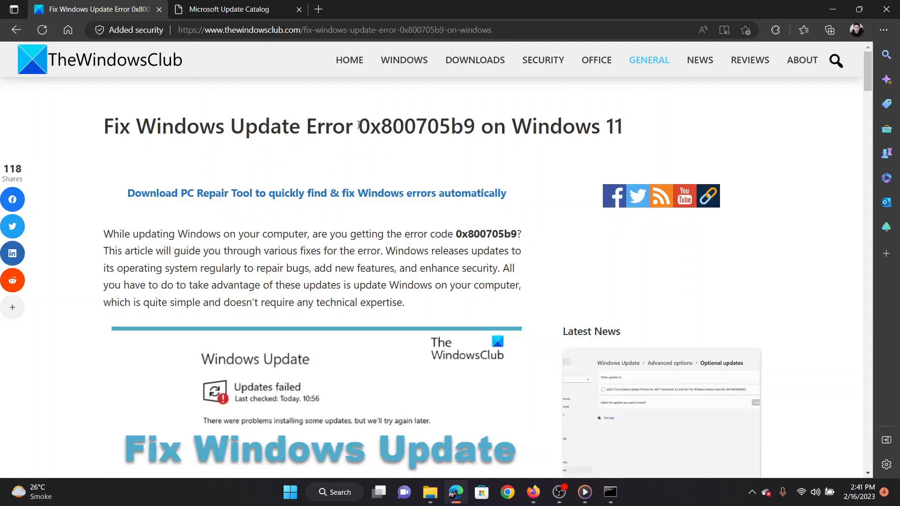
Highlight error 0x800705b9 in the article title, then reach the first fix, the Windows Update troubleshooter.
drag(359, 126, 451, 126)
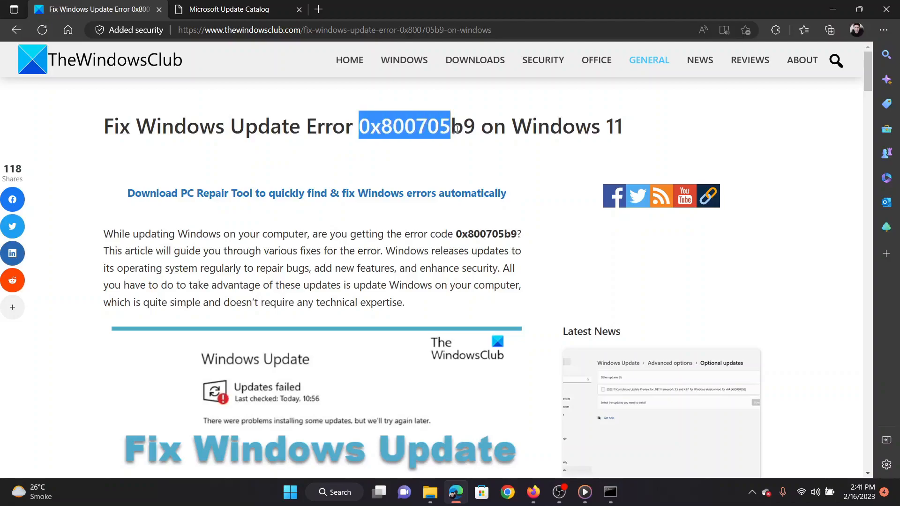
drag(451, 127, 473, 127)
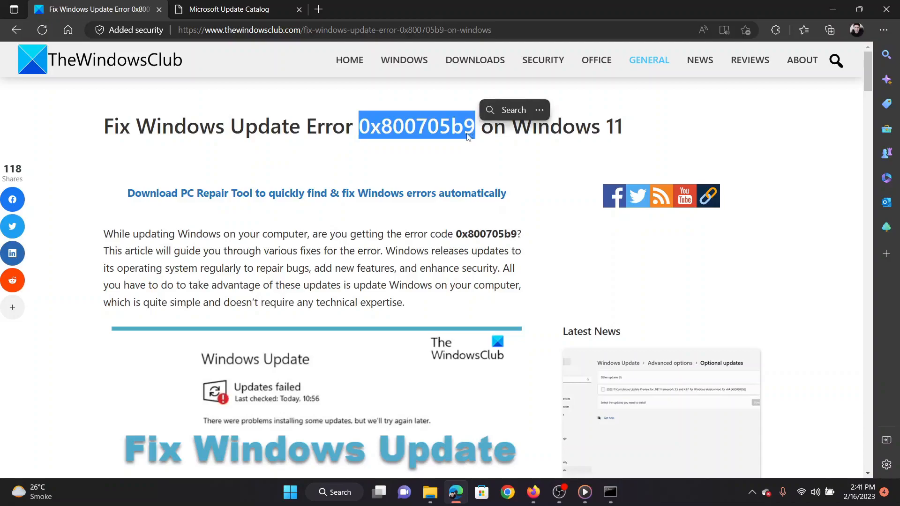
click(384, 272)
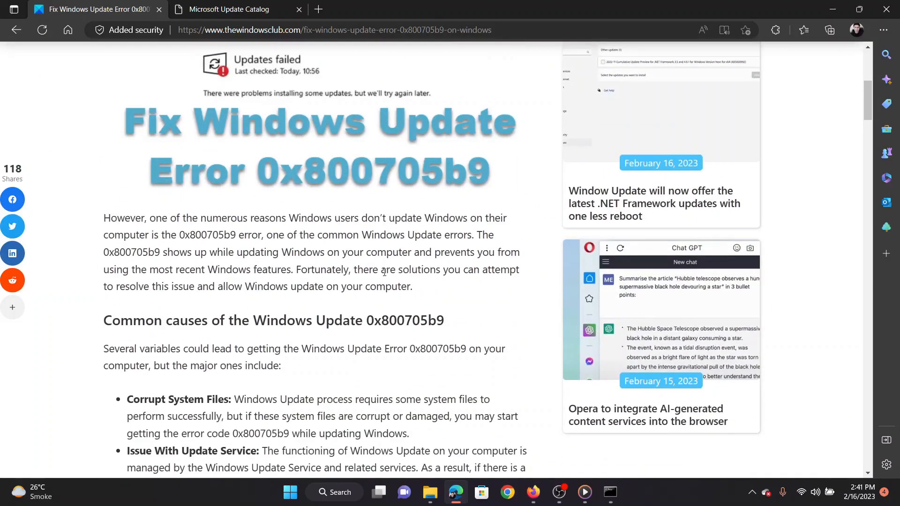
scroll(down, 3)
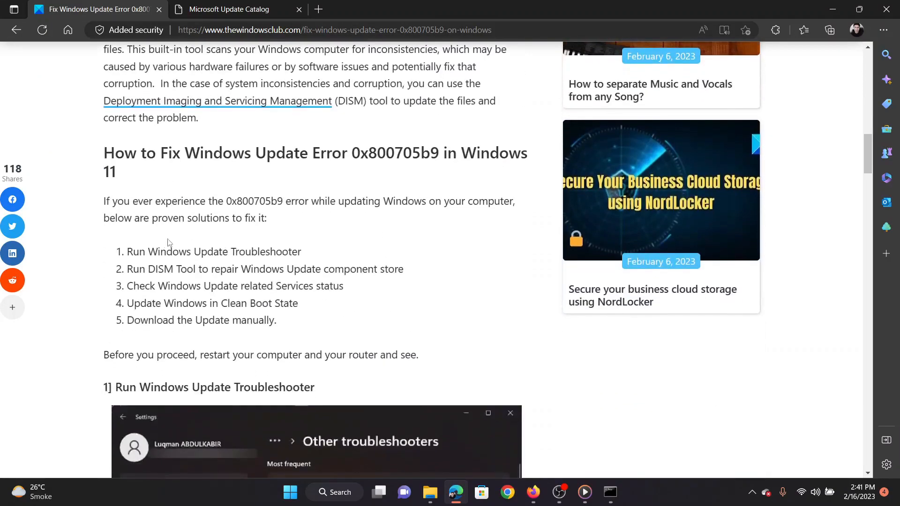
double_click(212, 251)
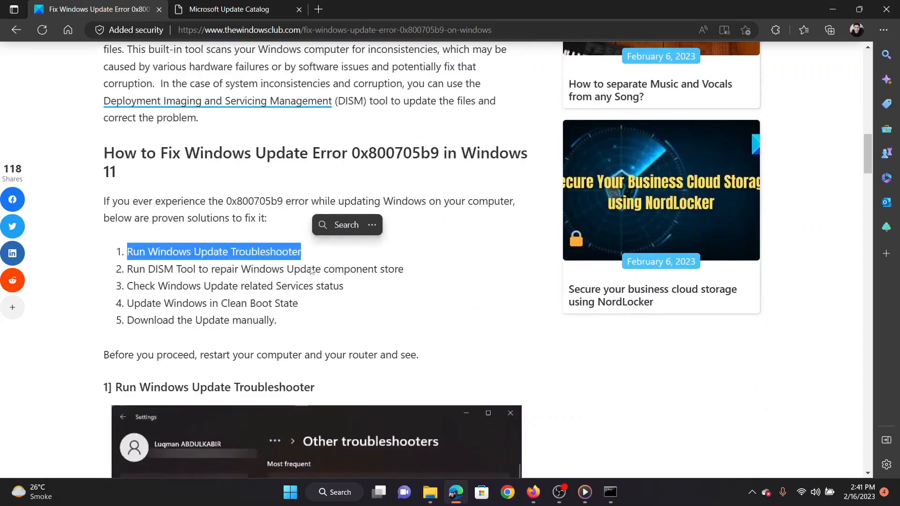
scroll(down, 3)
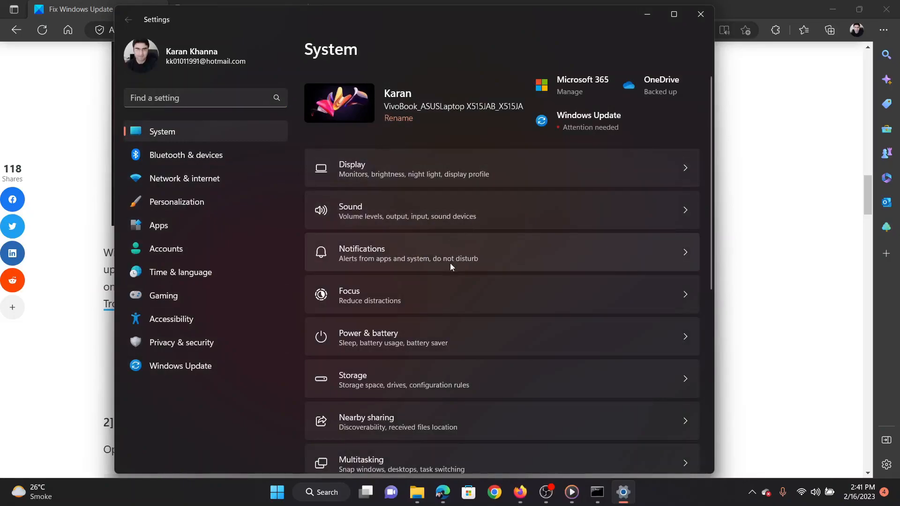
scroll(down, 3)
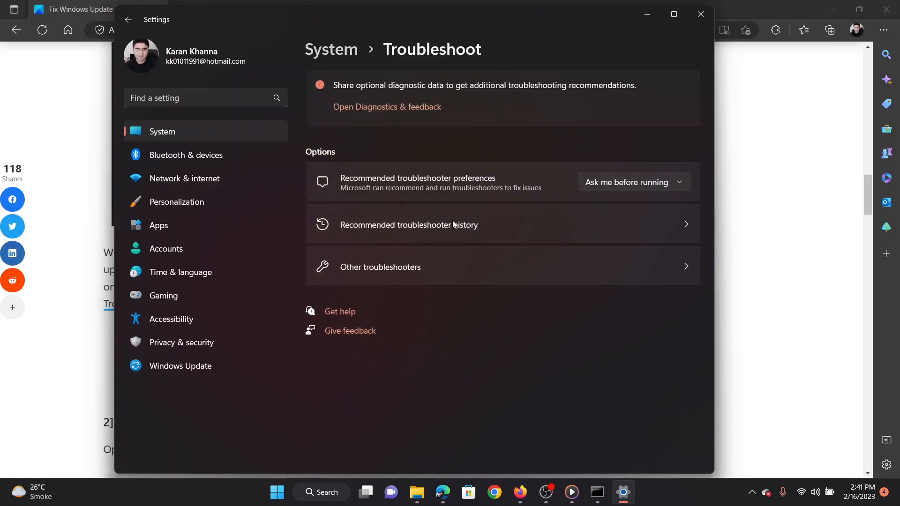
mouse_move(449, 273)
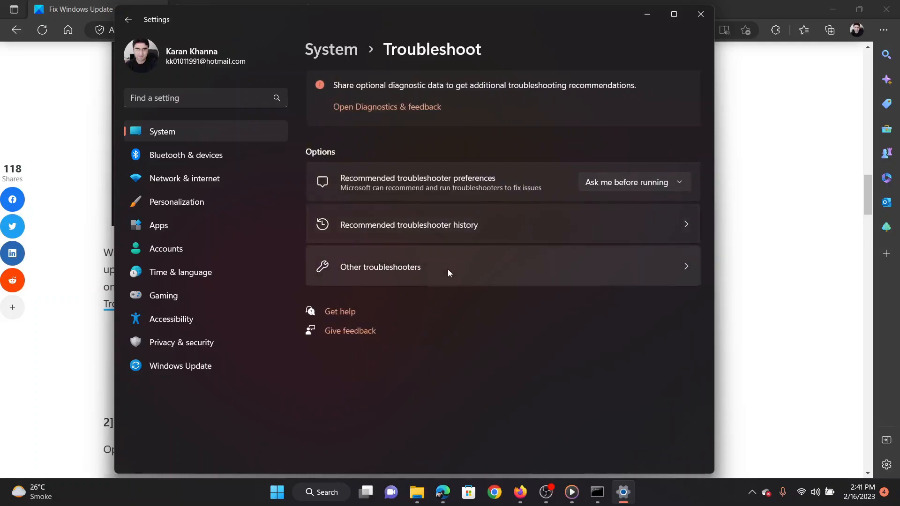
In Settings' Other troubleshooters list, run the Windows Update troubleshooter.
click(379, 268)
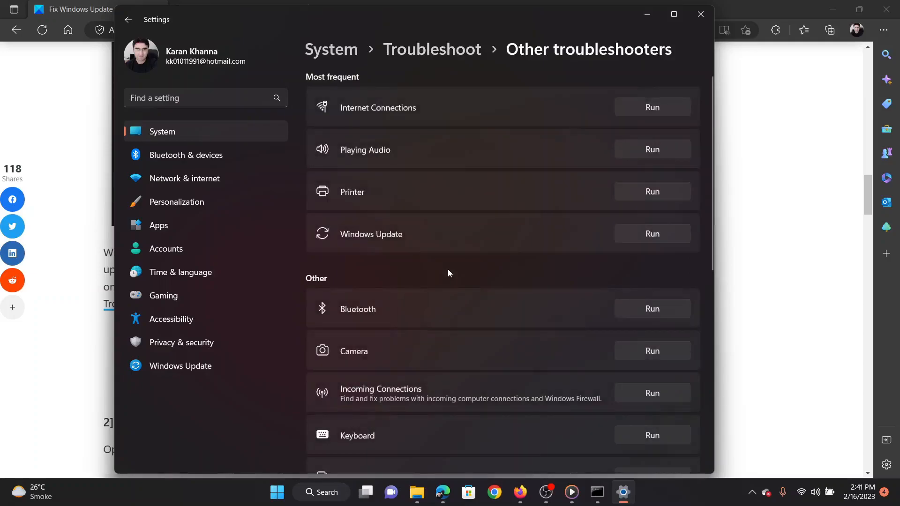
mouse_move(643, 260)
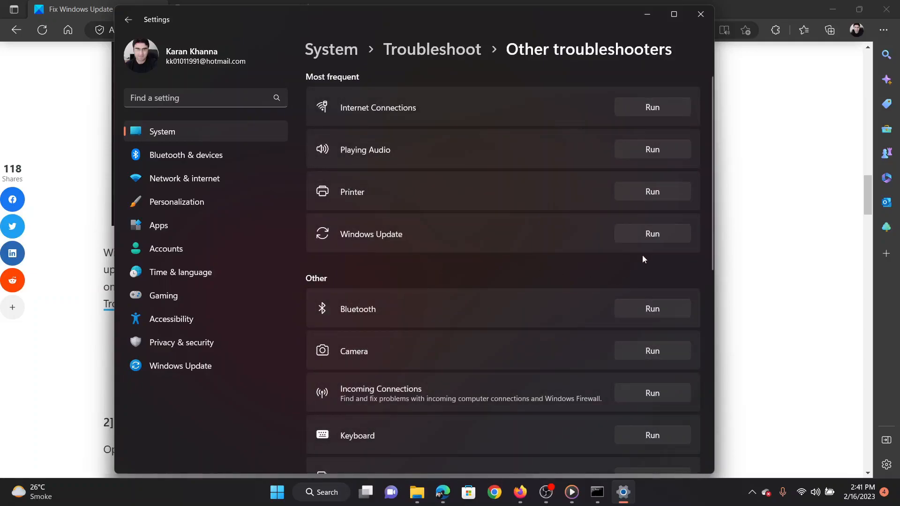
click(652, 233)
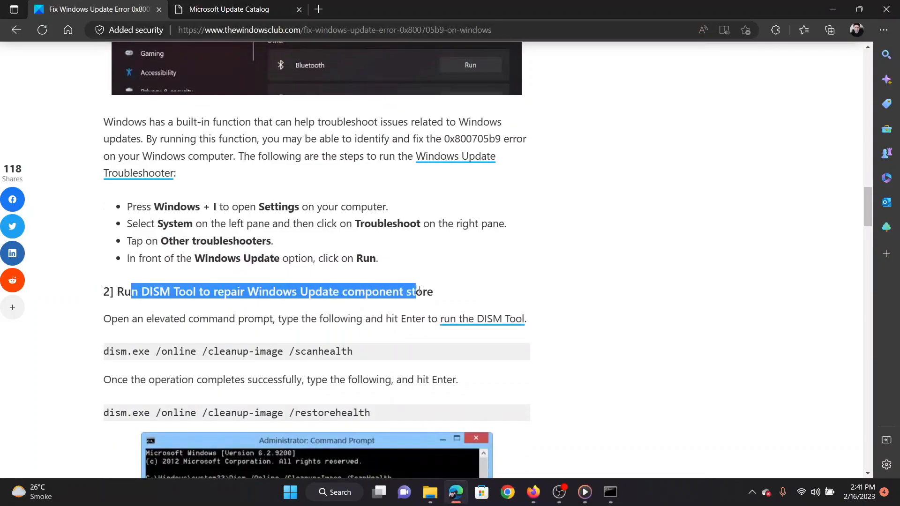
click(380, 319)
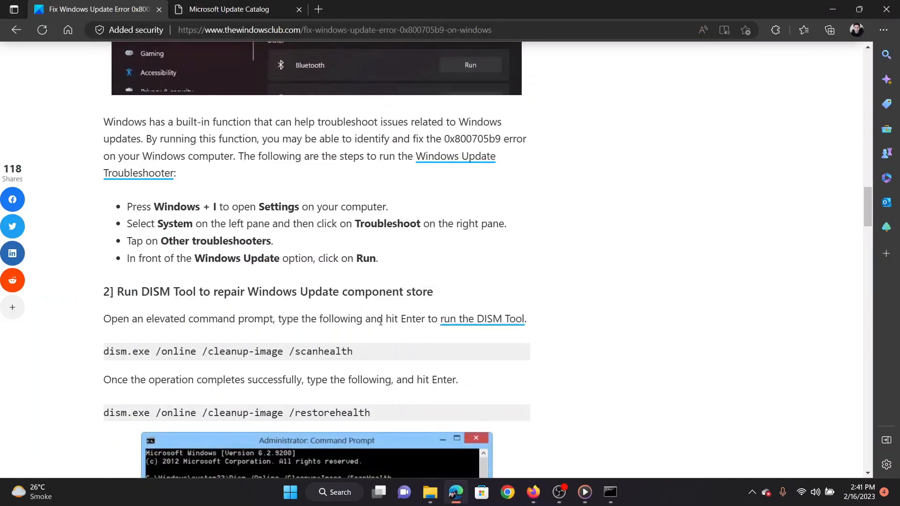
mouse_move(382, 333)
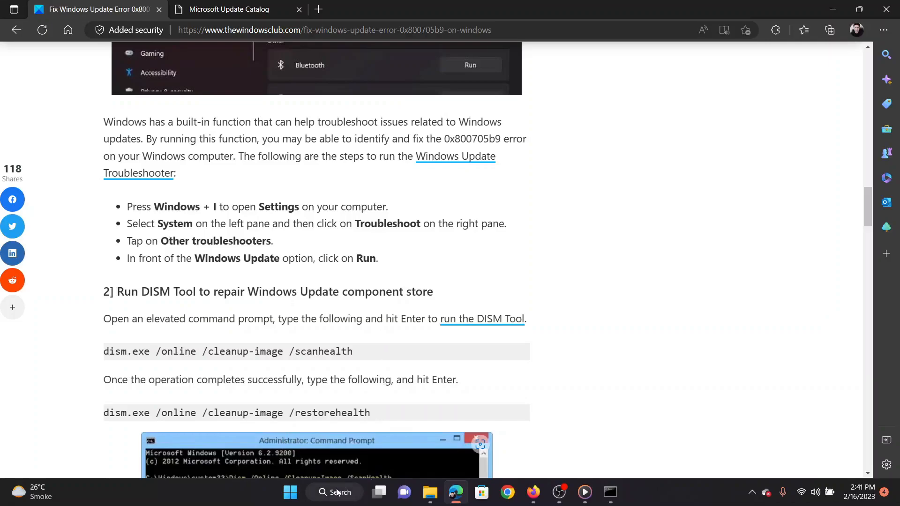
scroll(down, 3)
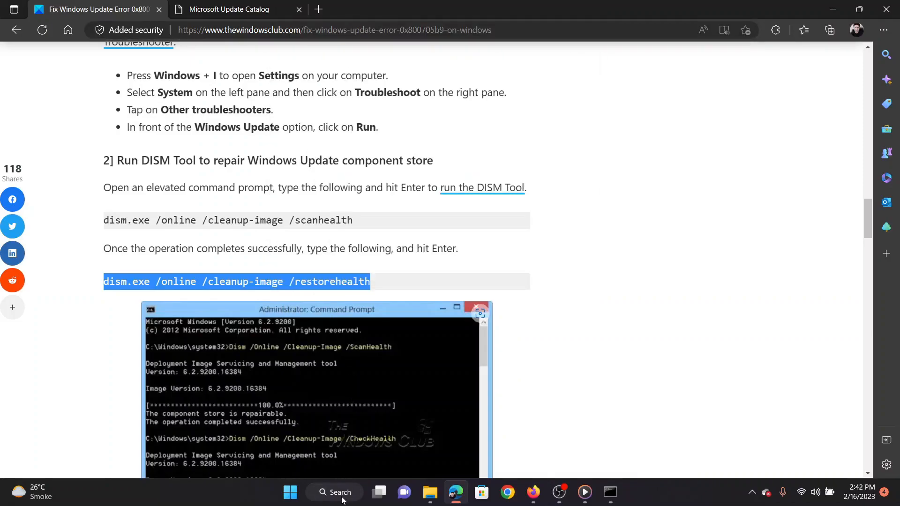
click(333, 492)
text(comm)
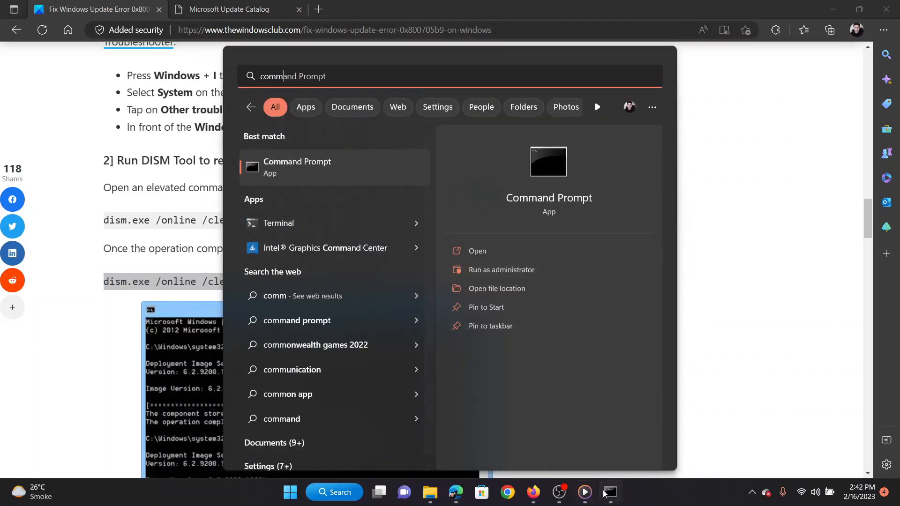
click(501, 270)
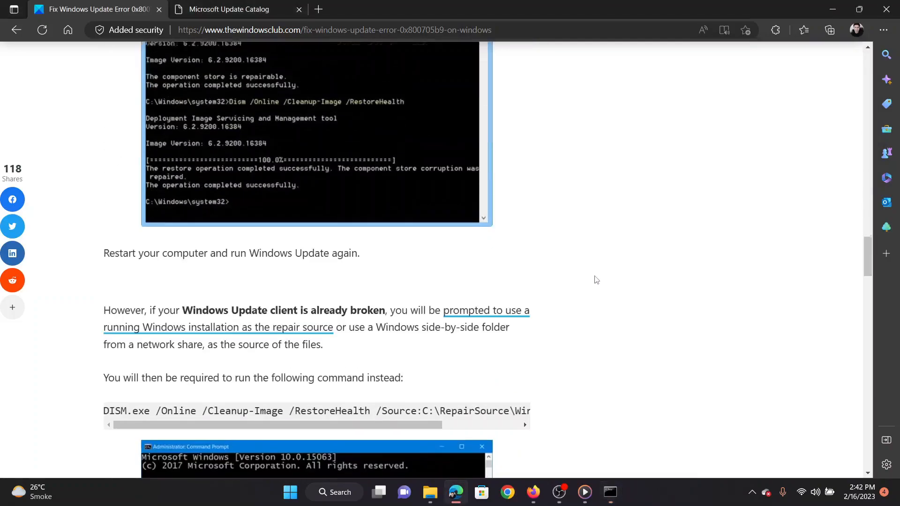
scroll(down, 3)
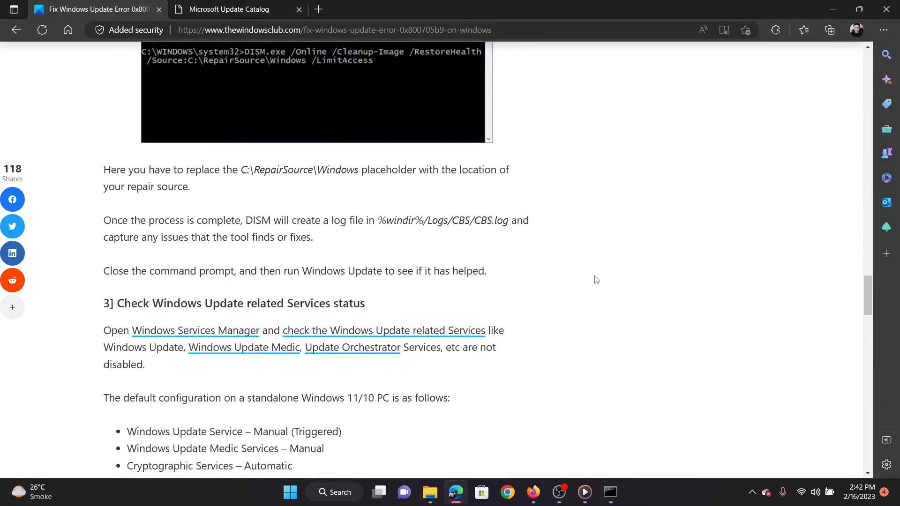
Reach the services-status fix and launch services.msc from the Run box.
scroll(down, 3)
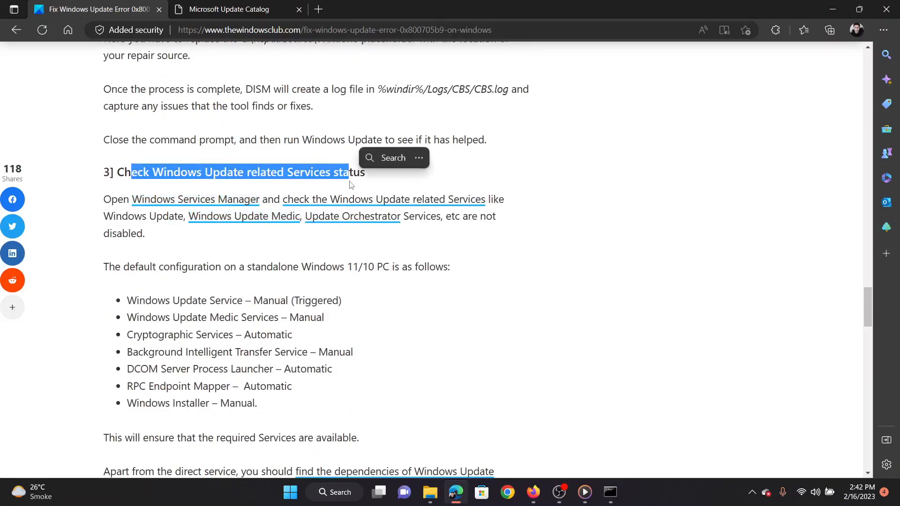
click(319, 290)
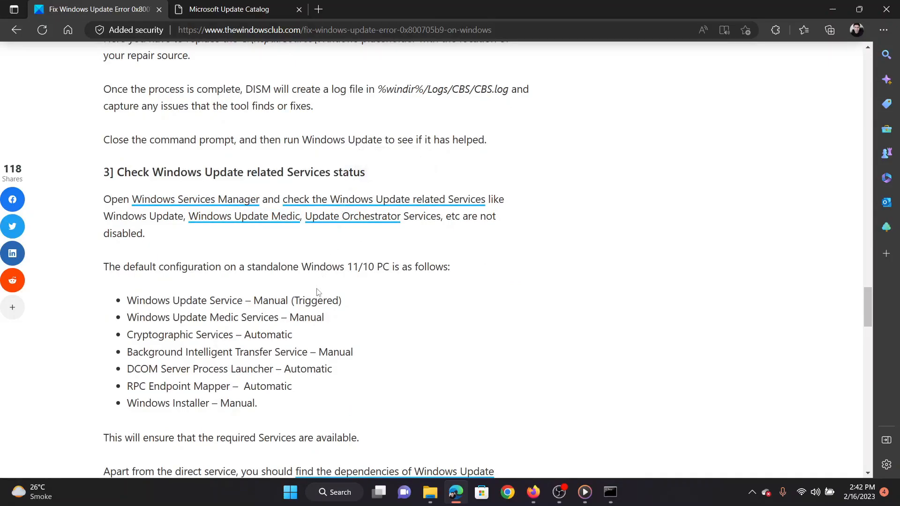
mouse_move(322, 346)
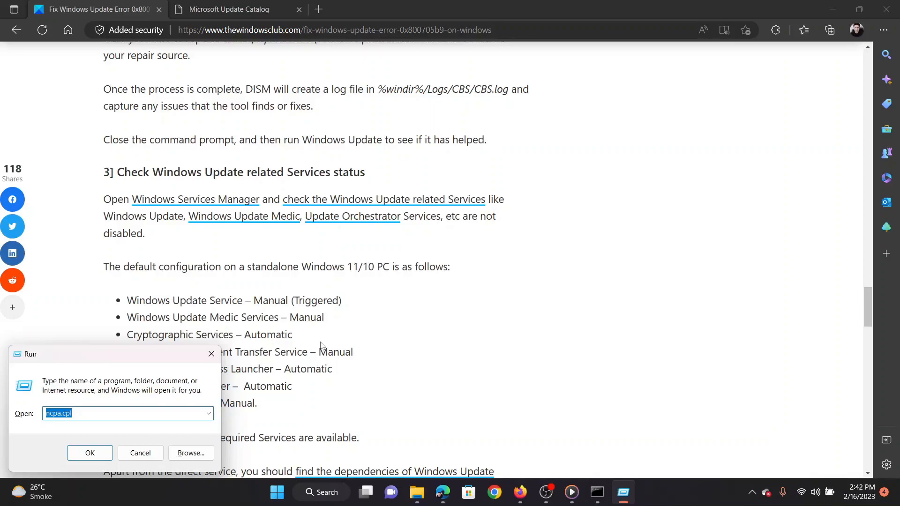
text(serv)
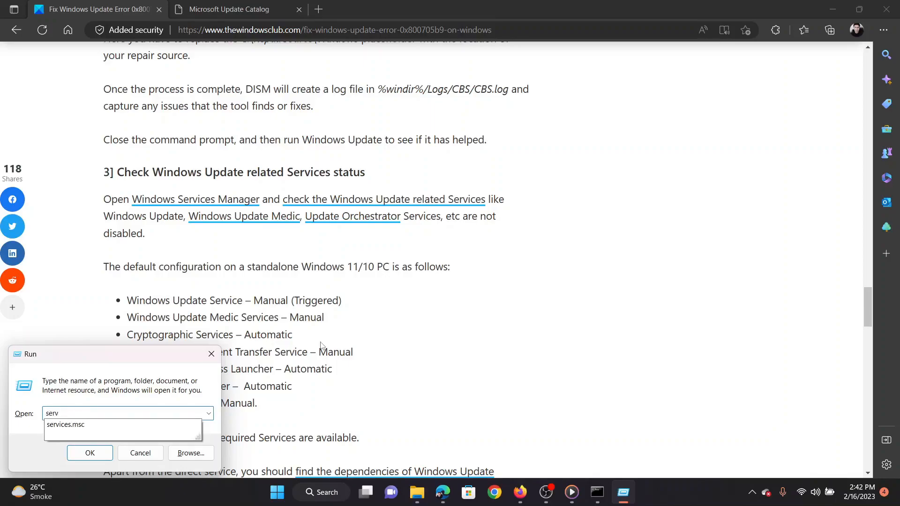
click(90, 452)
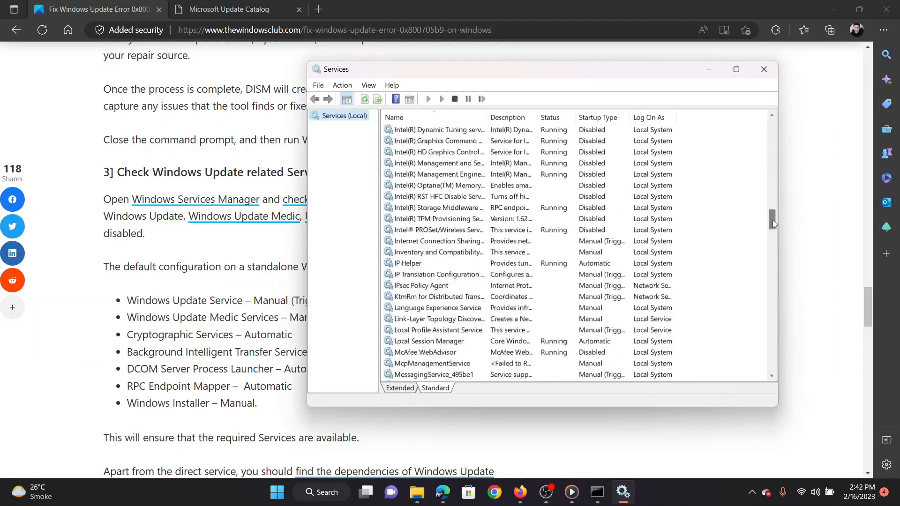
scroll(down, 3)
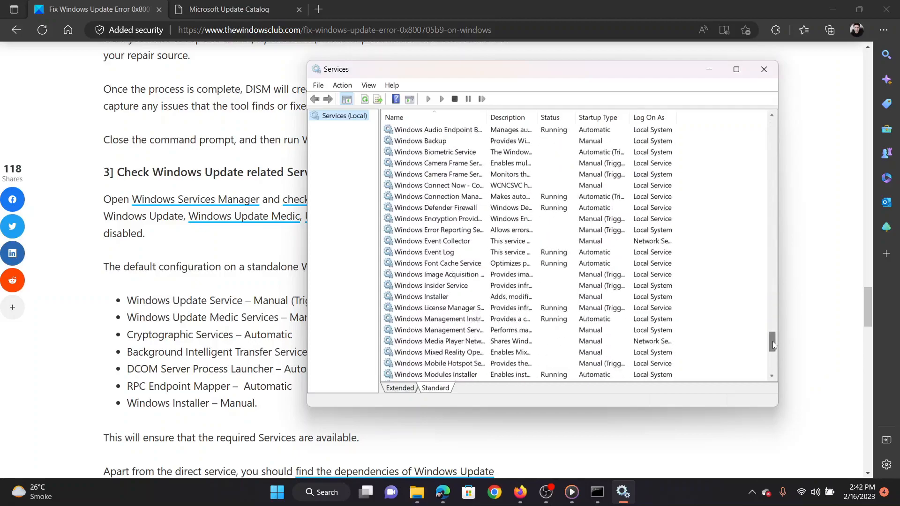
scroll(down, 3)
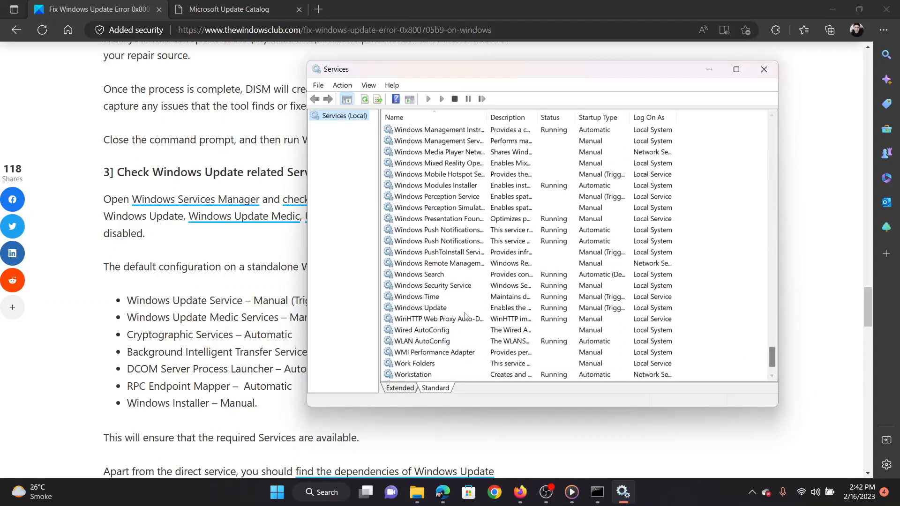
click(419, 308)
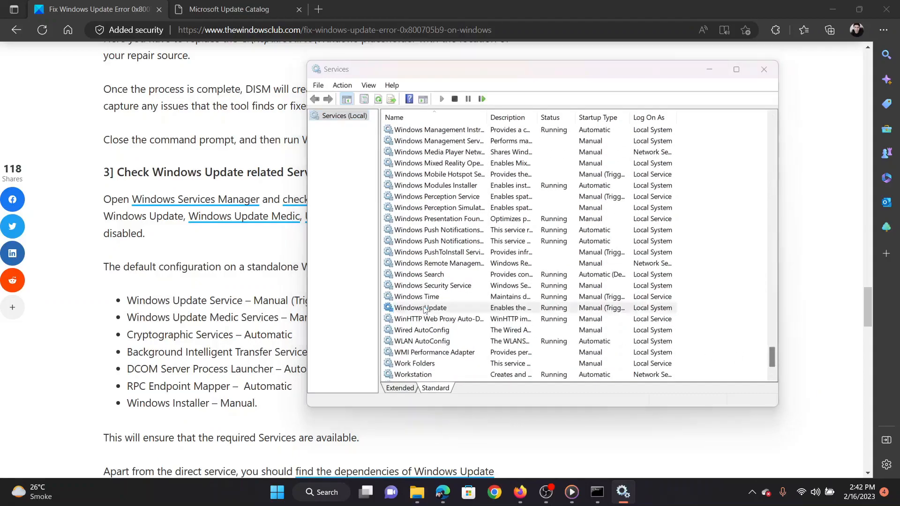
double_click(420, 308)
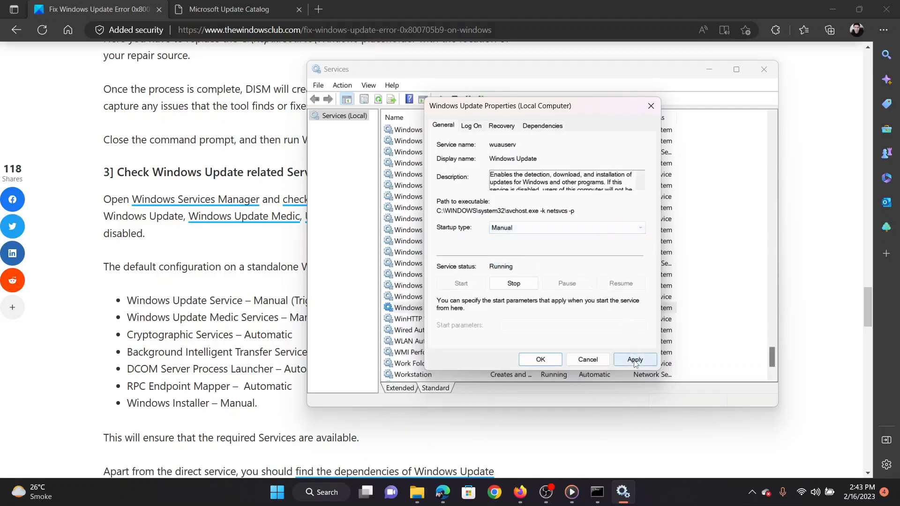
click(634, 359)
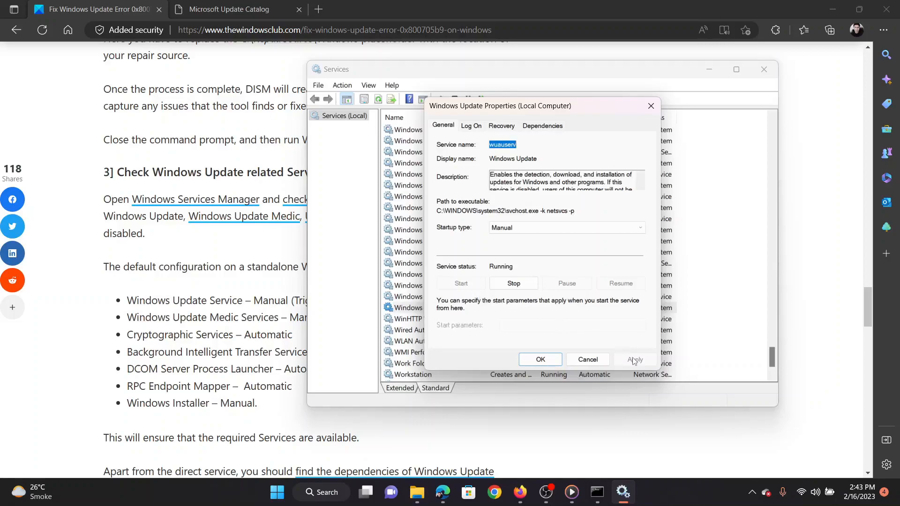
click(538, 359)
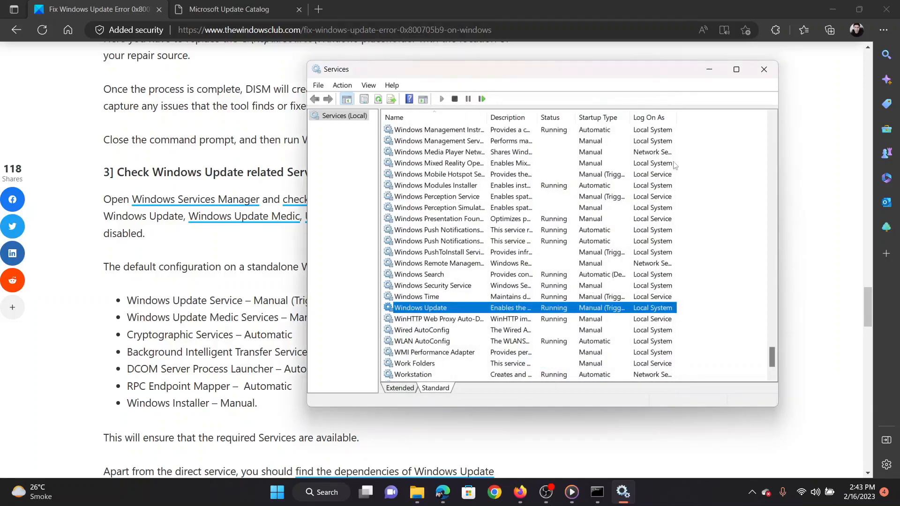
click(763, 68)
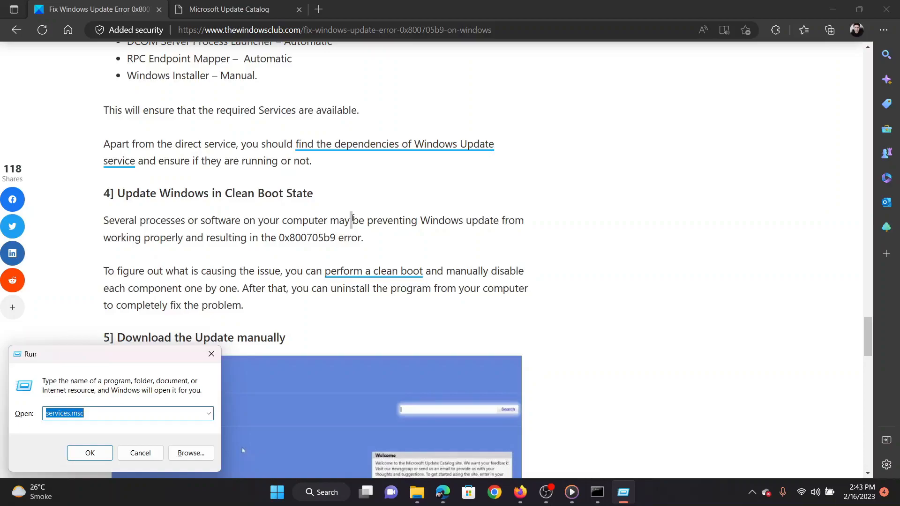
Launch msconfig from the Run box to start System Configuration.
text(msconfig)
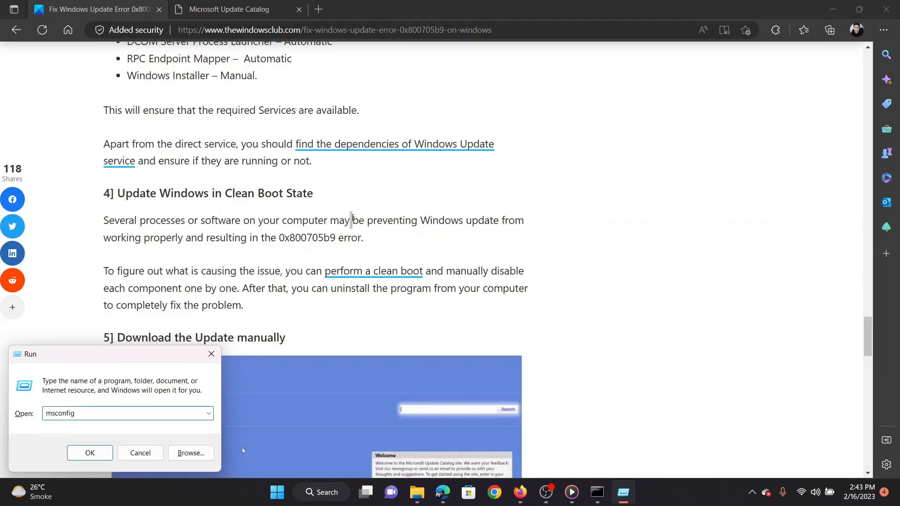
click(90, 453)
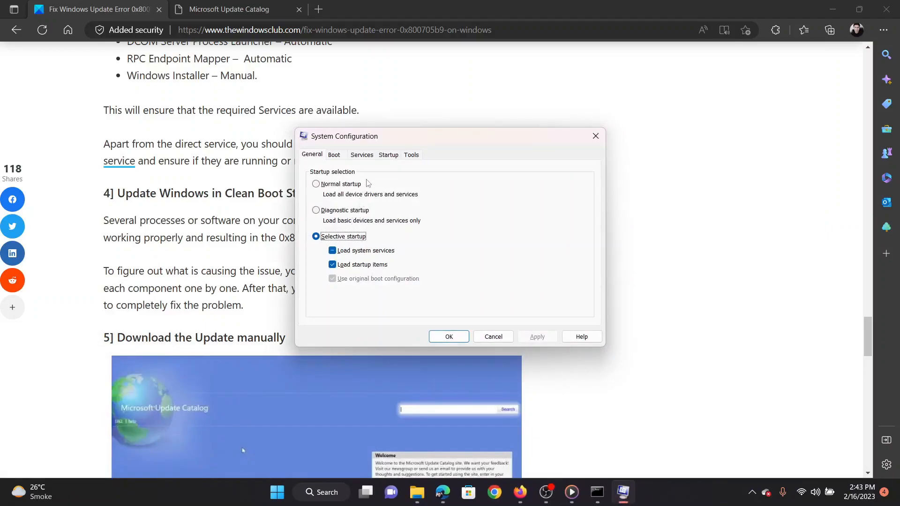
Hide all Microsoft services, save the clean boot configuration and dismiss the restart prompt.
click(361, 154)
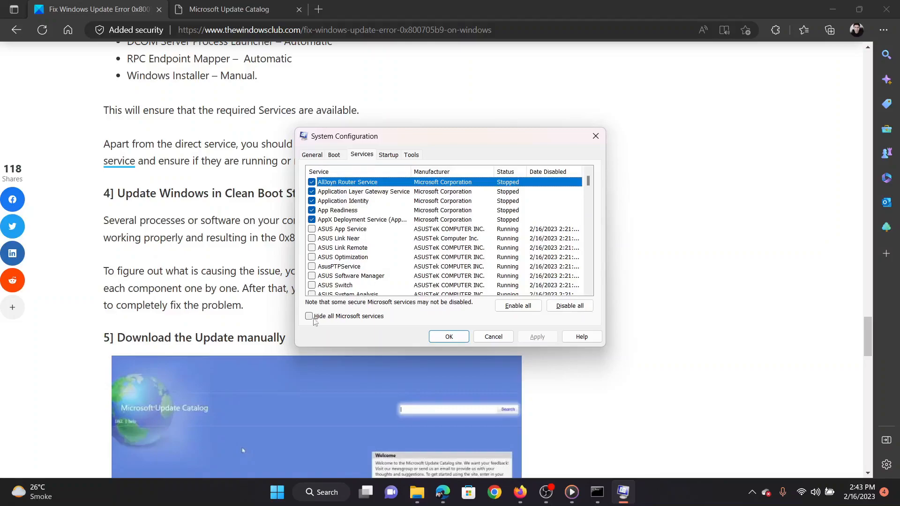
click(309, 316)
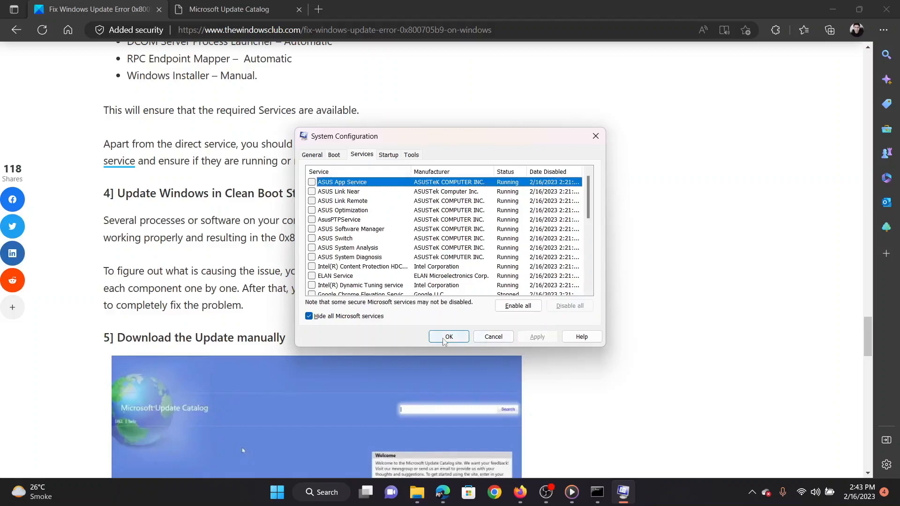
click(449, 337)
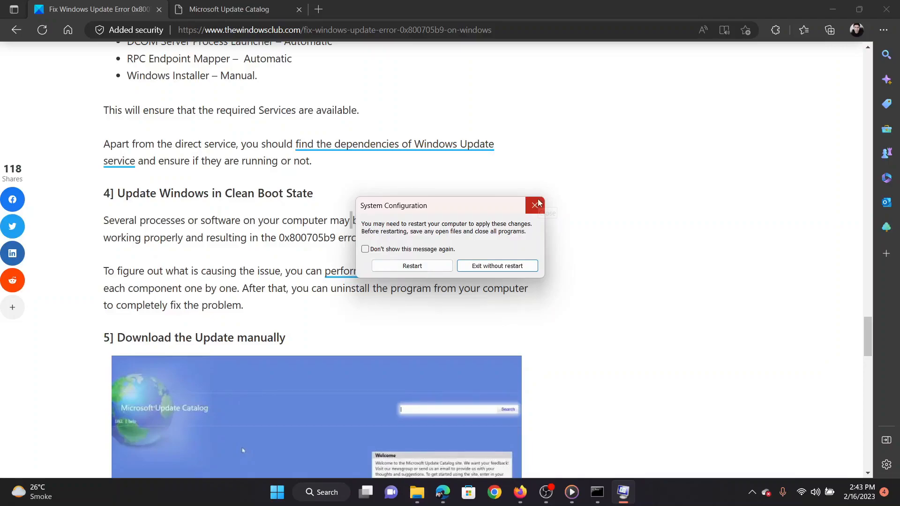
click(535, 205)
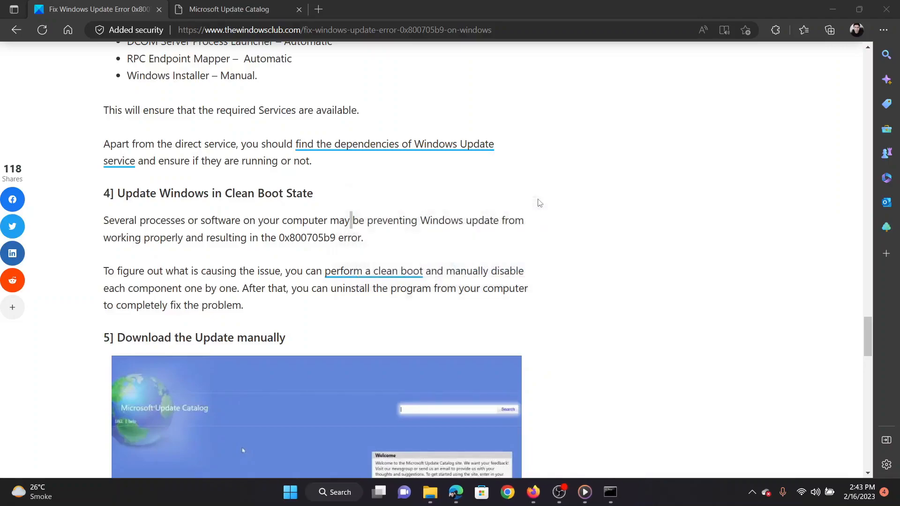
Highlight the 'Download the Update manually' heading and switch to the Microsoft Update Catalog page.
scroll(down, 3)
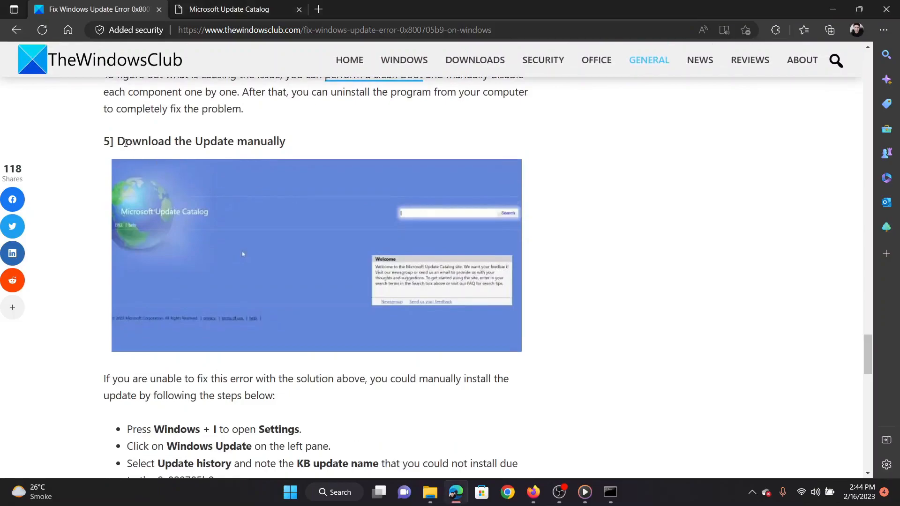
drag(124, 141, 278, 142)
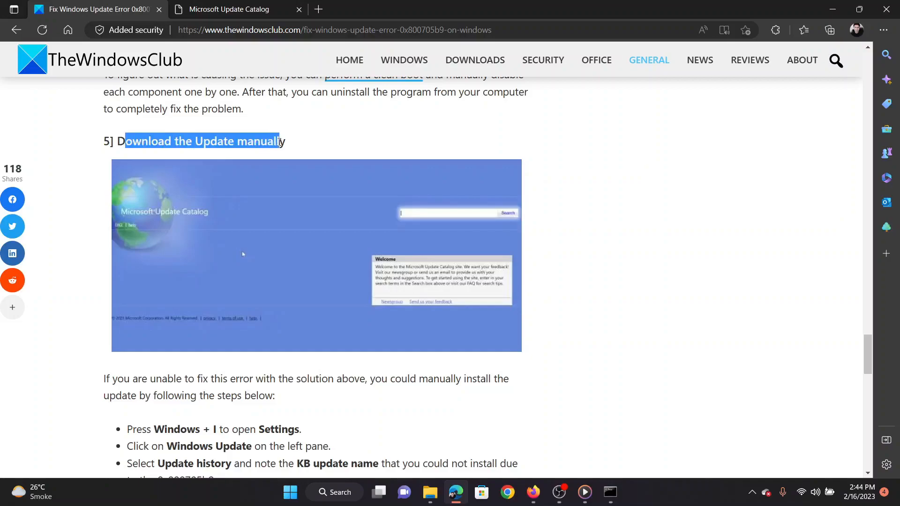
click(308, 150)
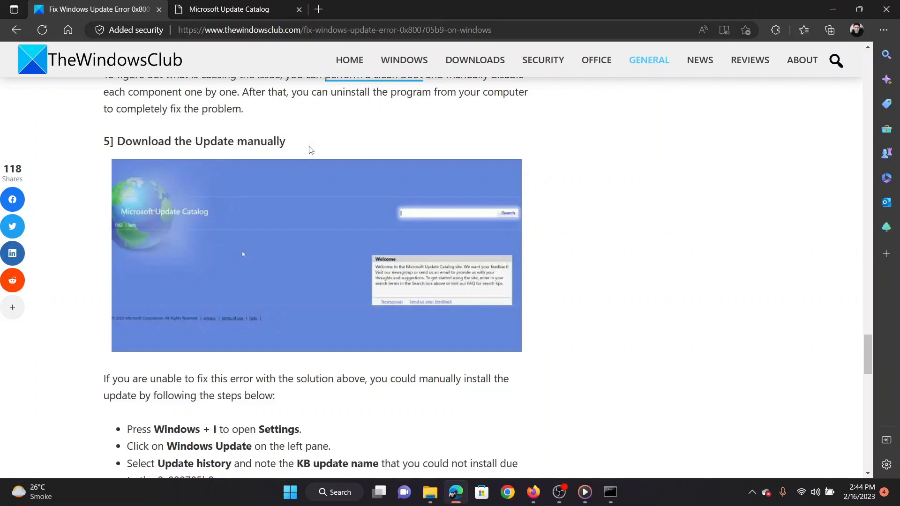
click(230, 10)
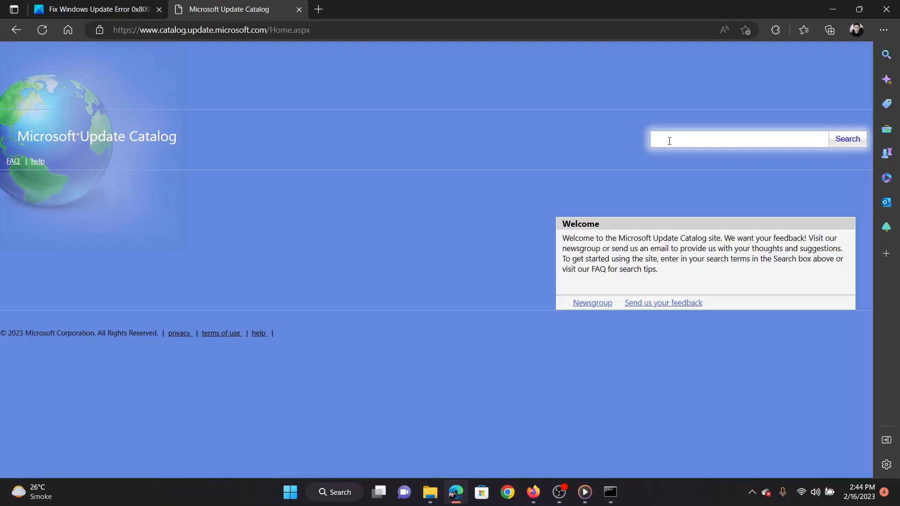
Search the catalog for 2022-08 updates, then return to the troubleshooting article.
text(2022)
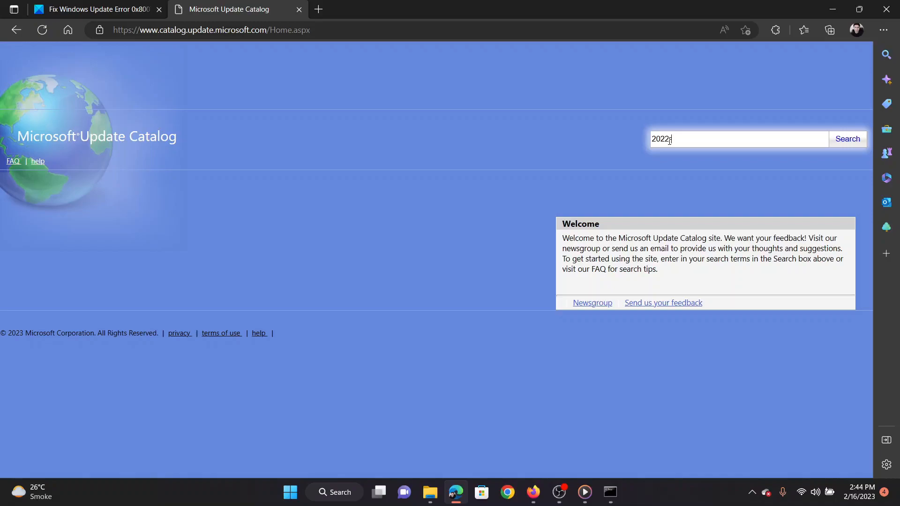
text(08)
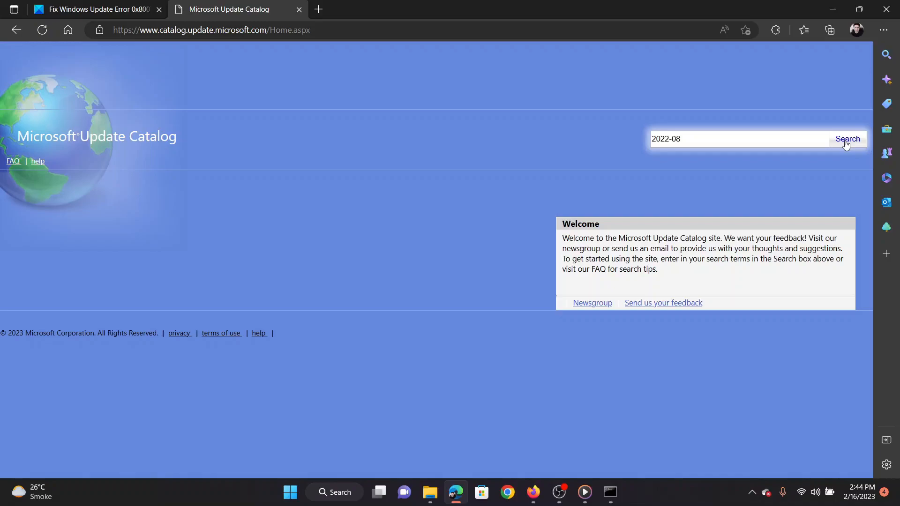
click(848, 138)
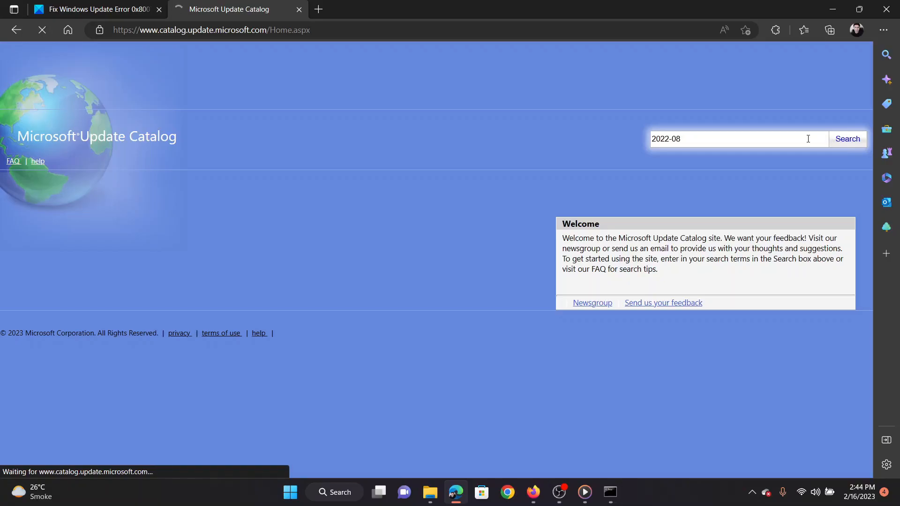
click(846, 139)
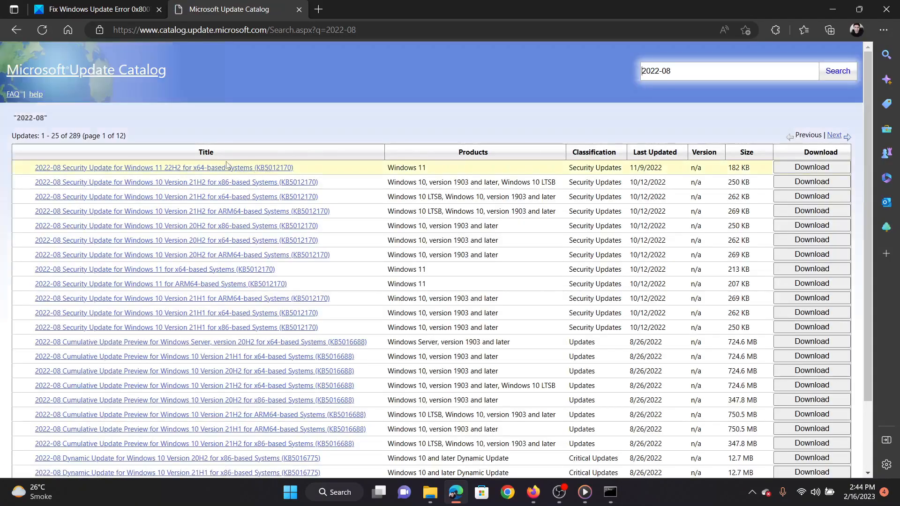
click(94, 10)
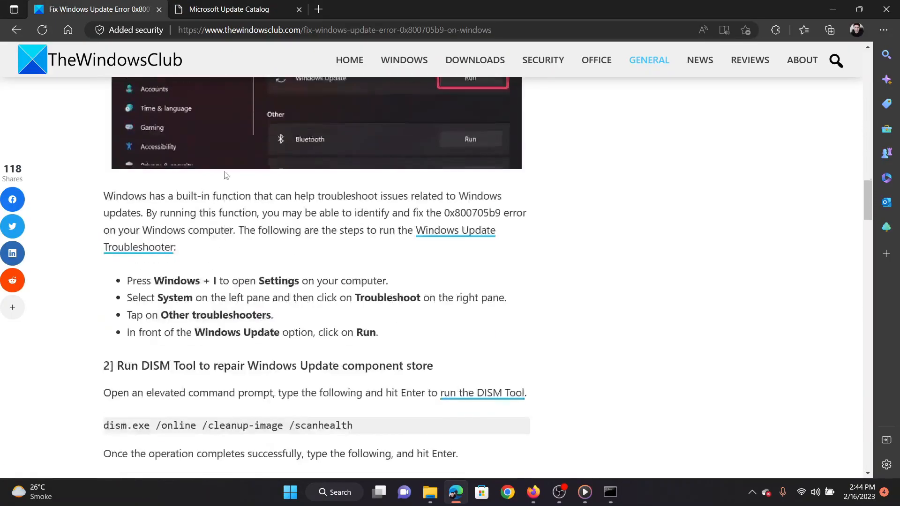
Highlight 'Windows Update Error 0x800705b9' in the article title at the top of the page.
scroll(up, 3)
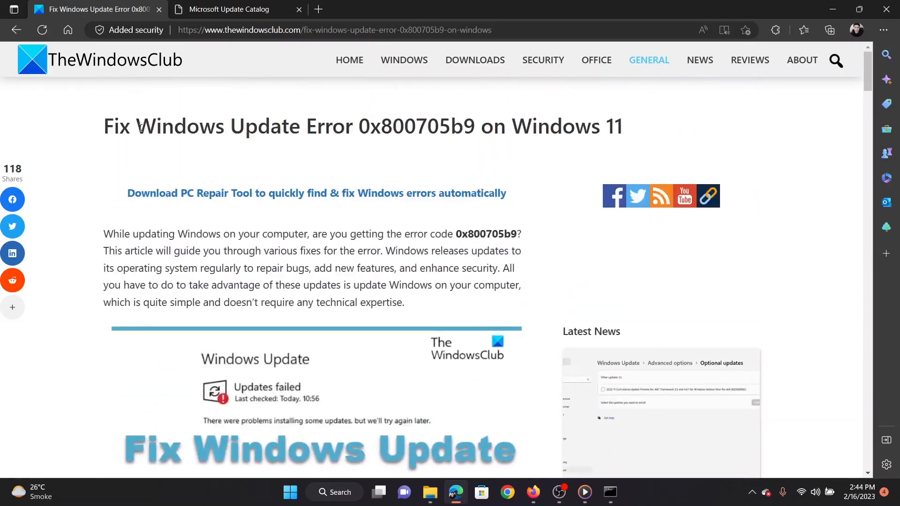
drag(136, 126, 479, 126)
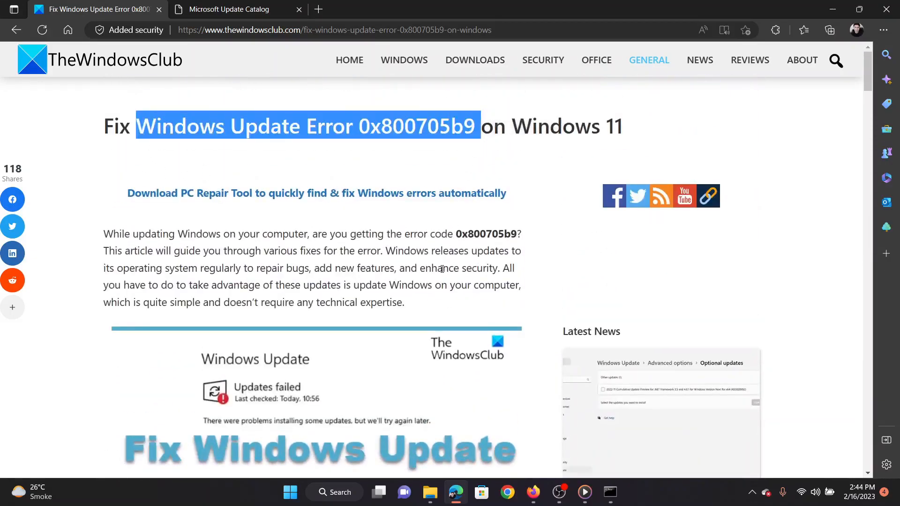